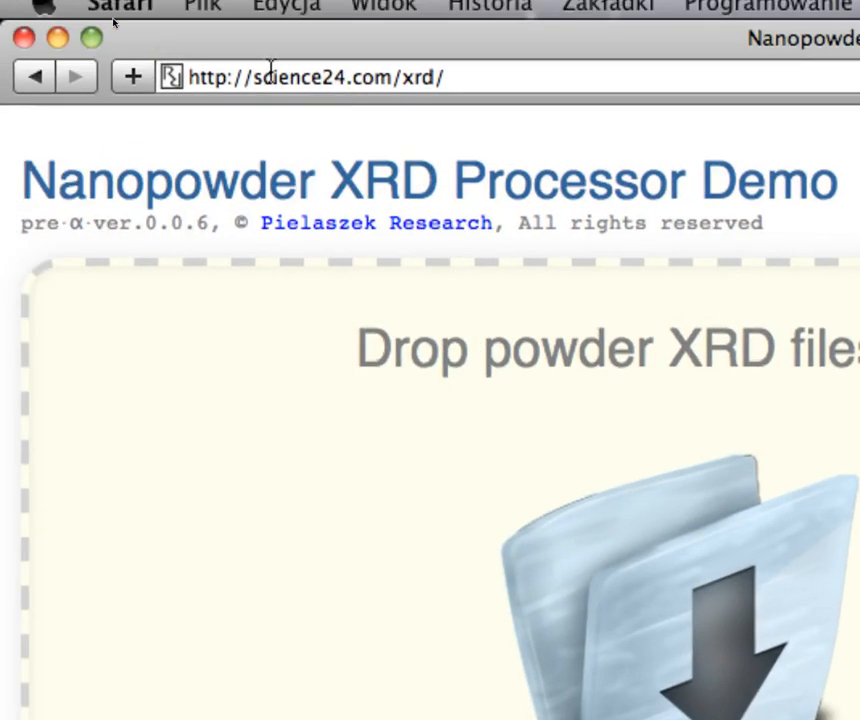
pyautogui.moveTo(400, 78)
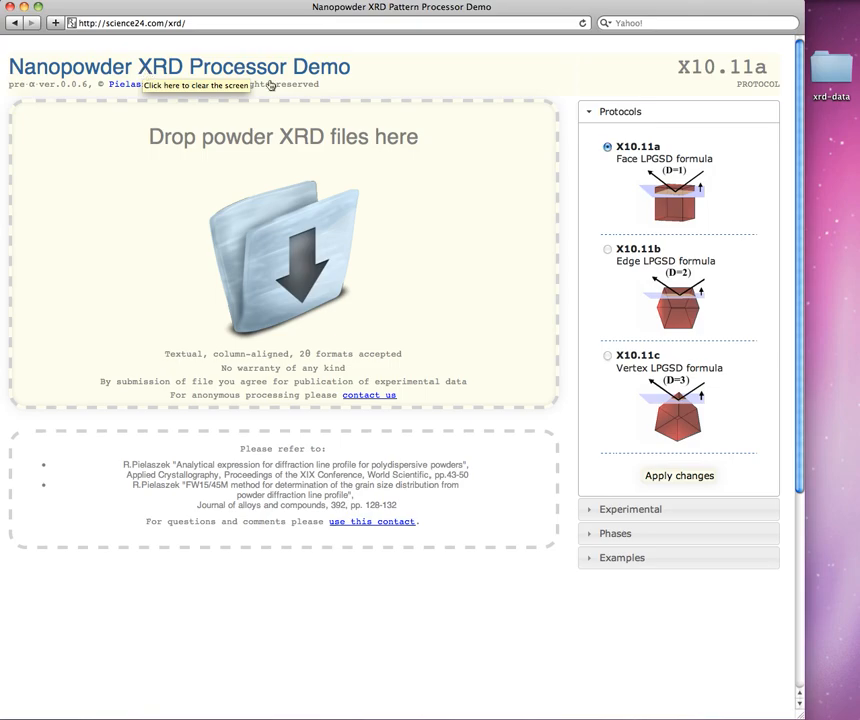
pyautogui.moveTo(548, 398)
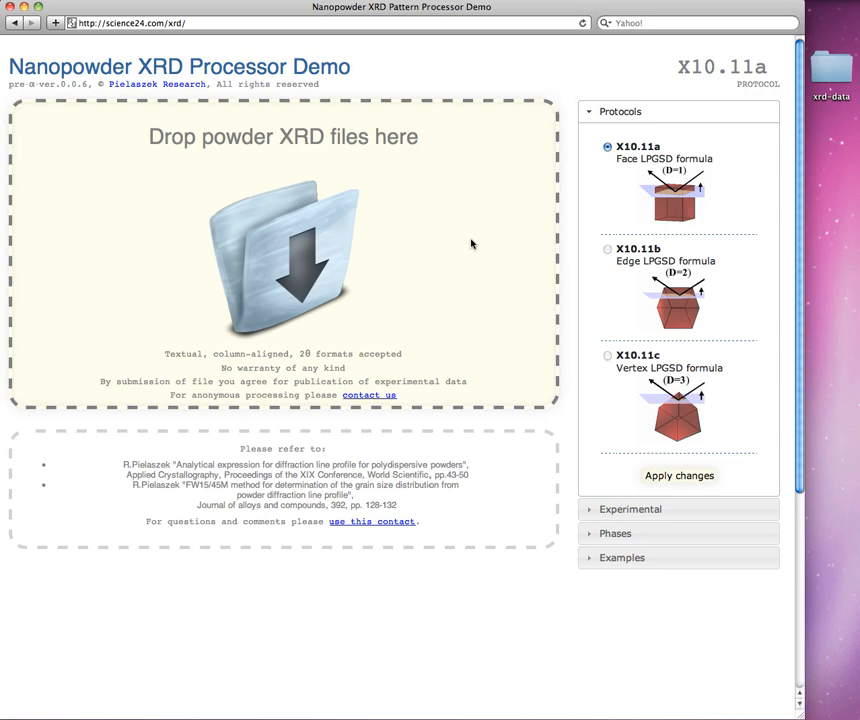
pyautogui.moveTo(513, 205)
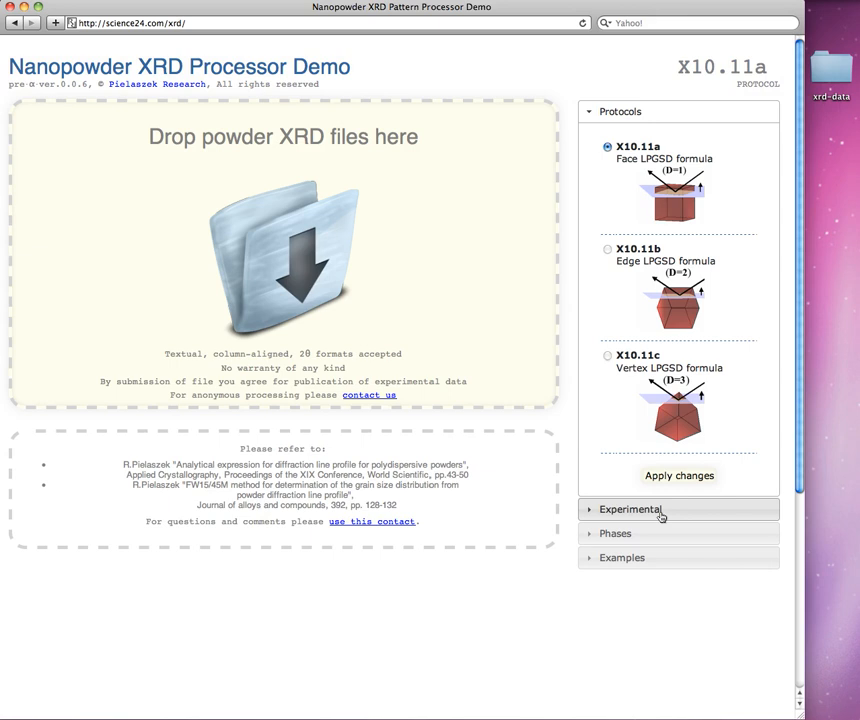
# Expand the Experimental settings to review the 1.54056 Å wavelength and instrumental broadening
pyautogui.click(631, 509)
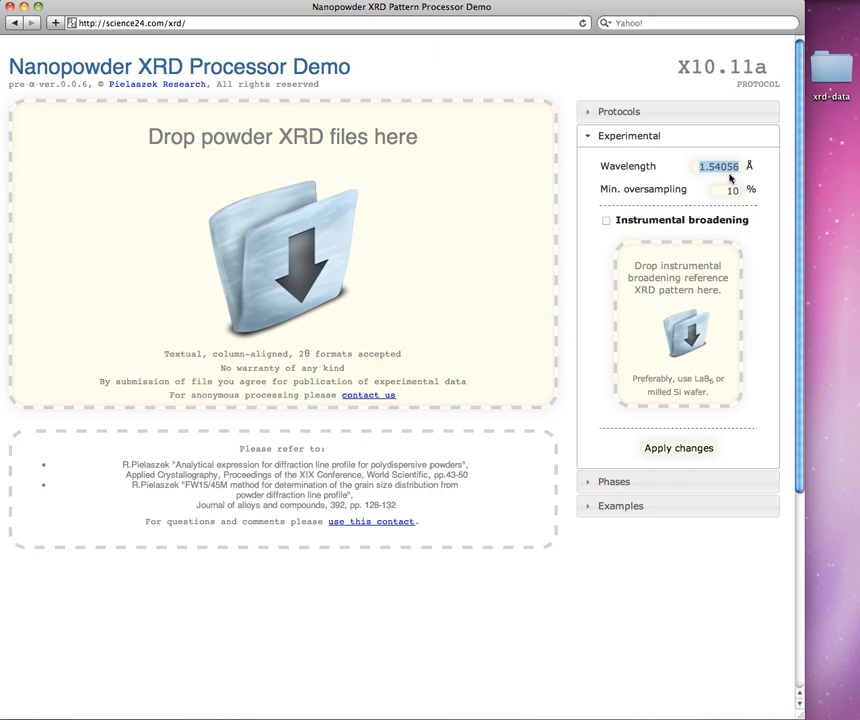
pyautogui.moveTo(607, 222)
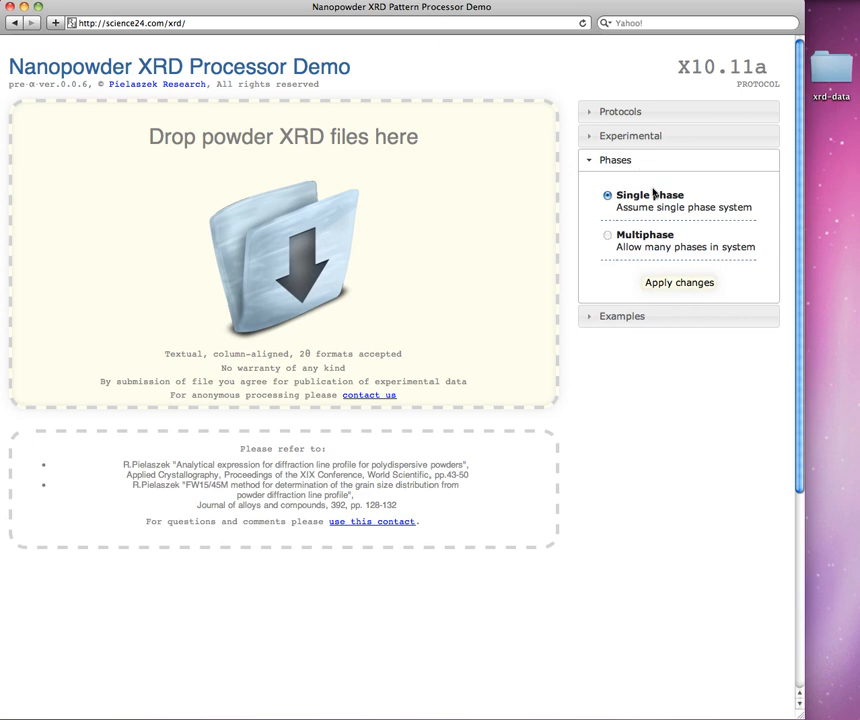
pyautogui.moveTo(654, 190)
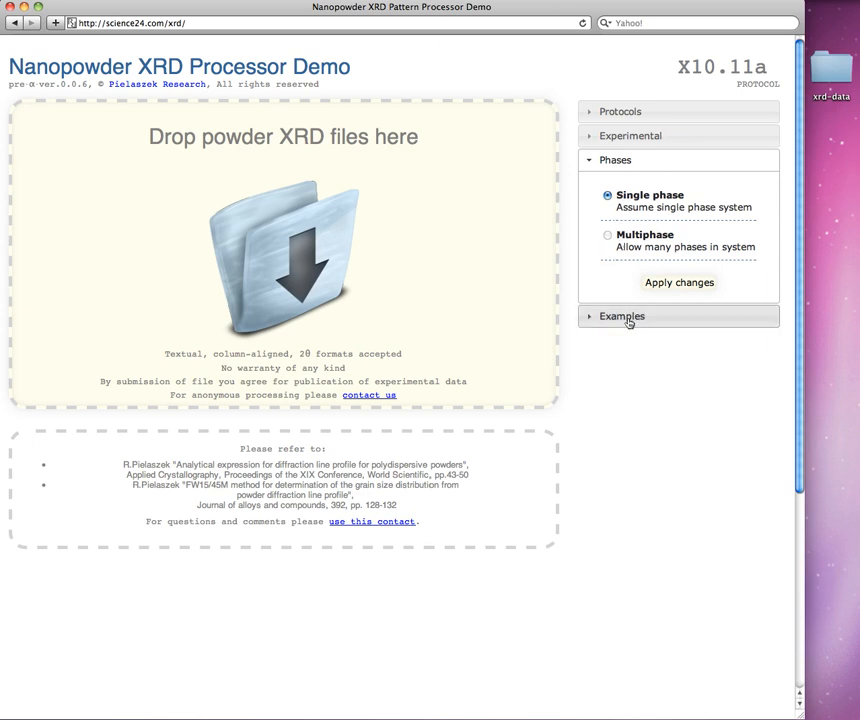
# From Examples, load nano ZnO, nano YAG, then doped nano ZrO2 (16.7 nm average)
pyautogui.click(621, 316)
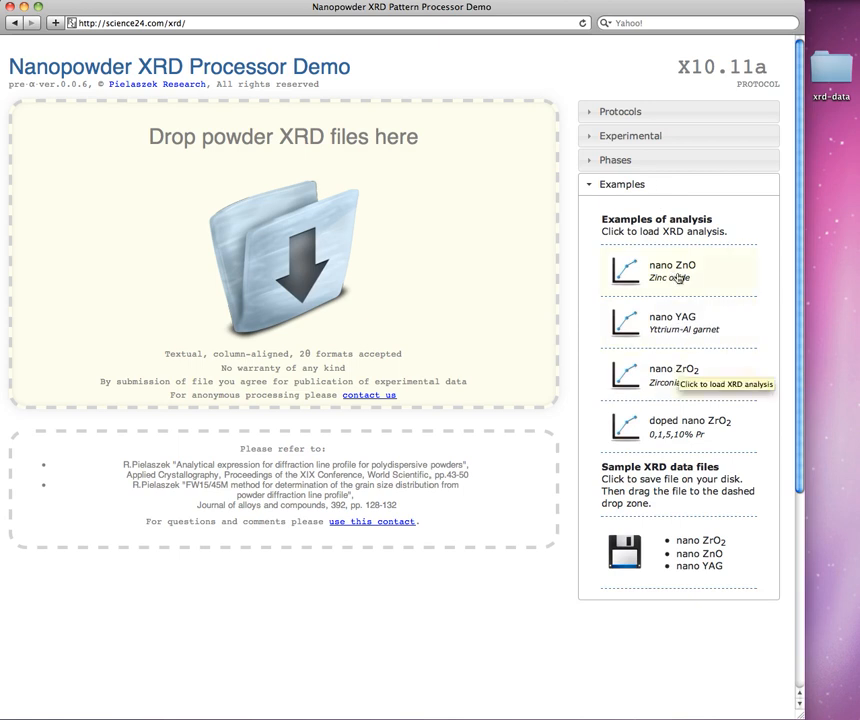
pyautogui.click(672, 270)
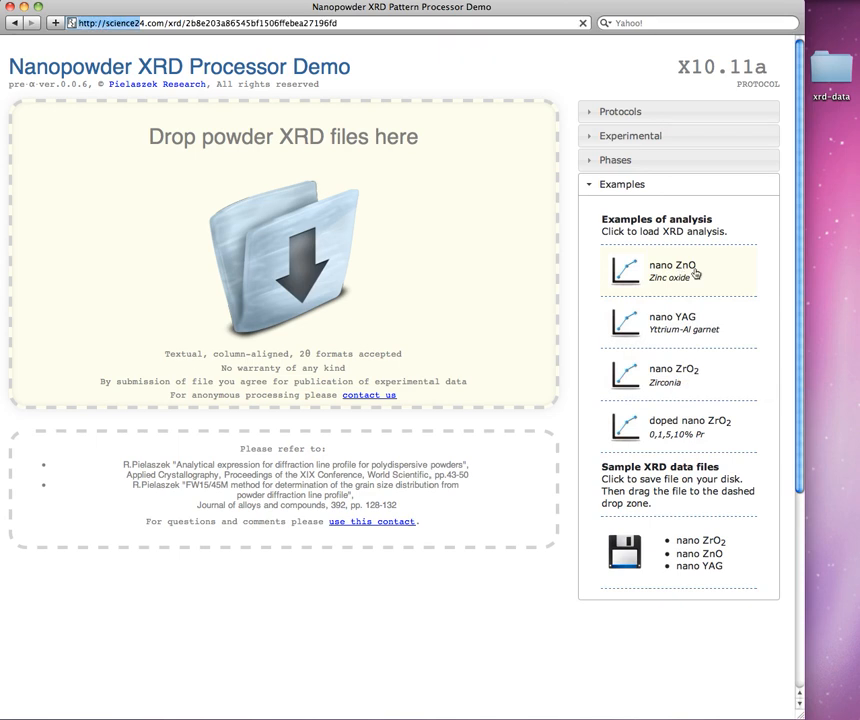
pyautogui.click(672, 271)
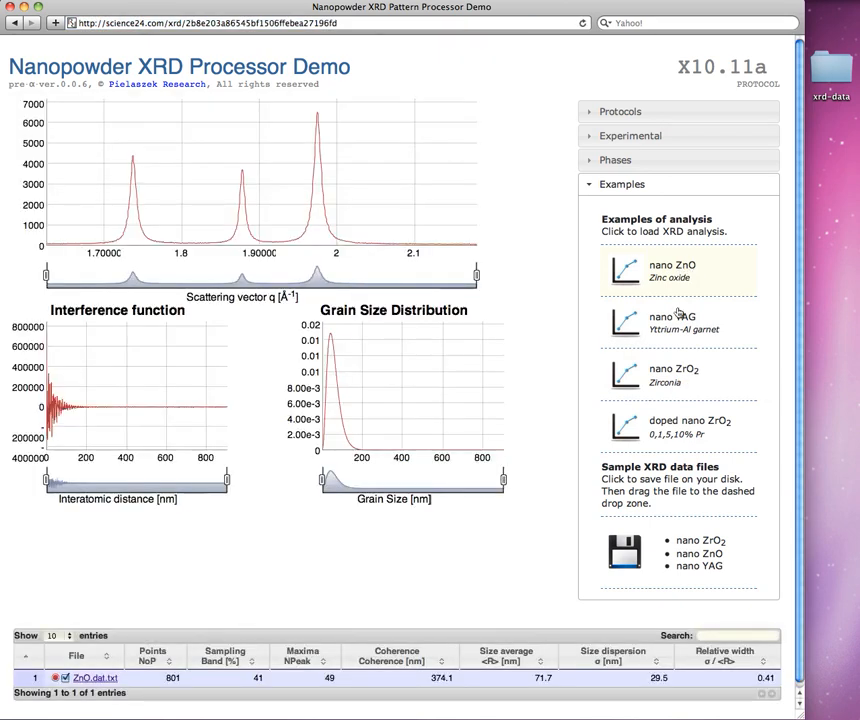
pyautogui.click(680, 322)
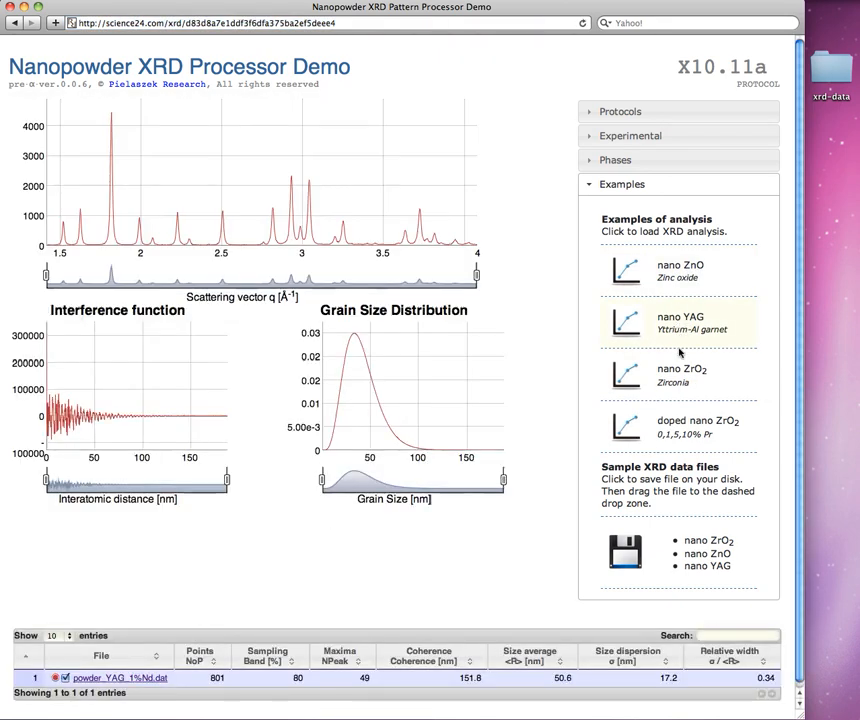
pyautogui.click(697, 425)
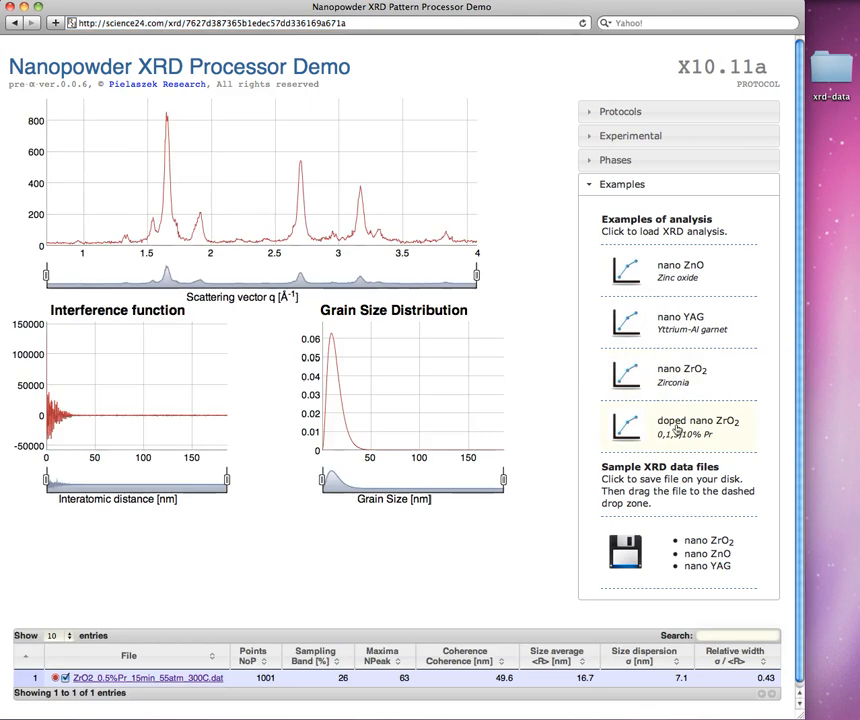
pyautogui.moveTo(705, 428)
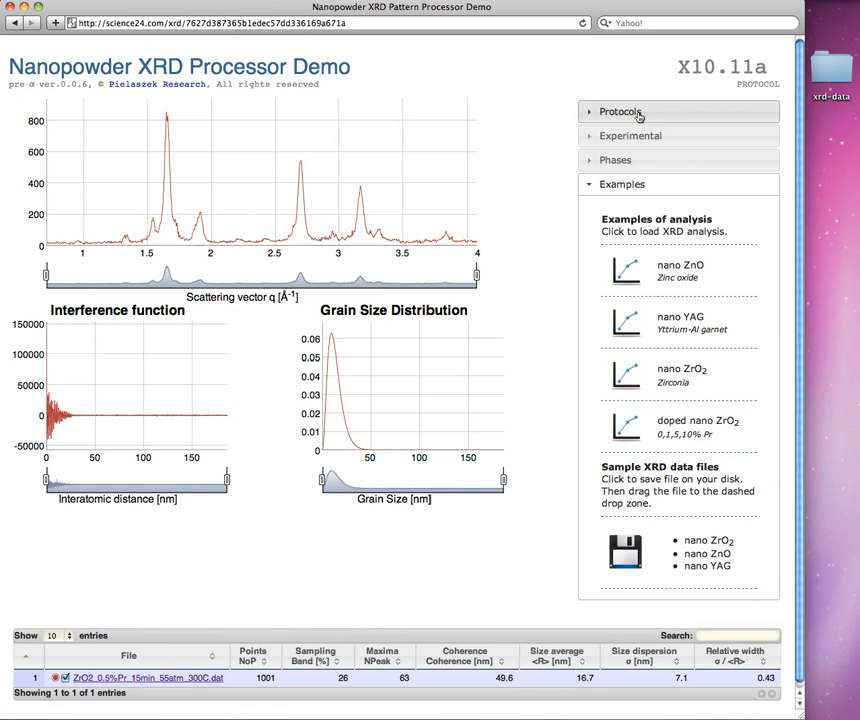
# Clear the loaded analysis and open the xrd-data folder, selecting the undoped ZrO2 file
pyautogui.click(617, 111)
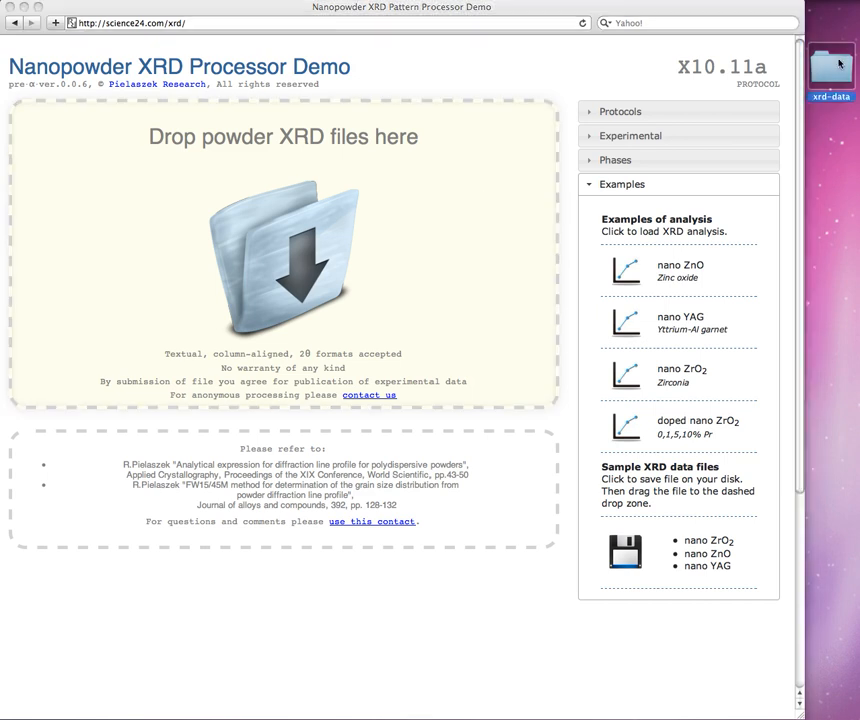
pyautogui.doubleClick(830, 65)
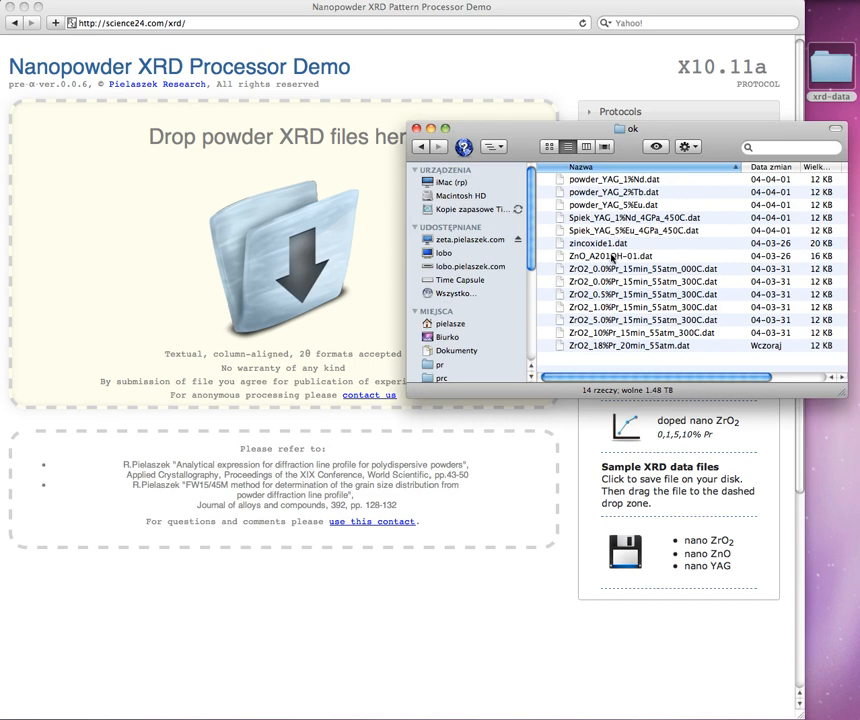
pyautogui.click(645, 268)
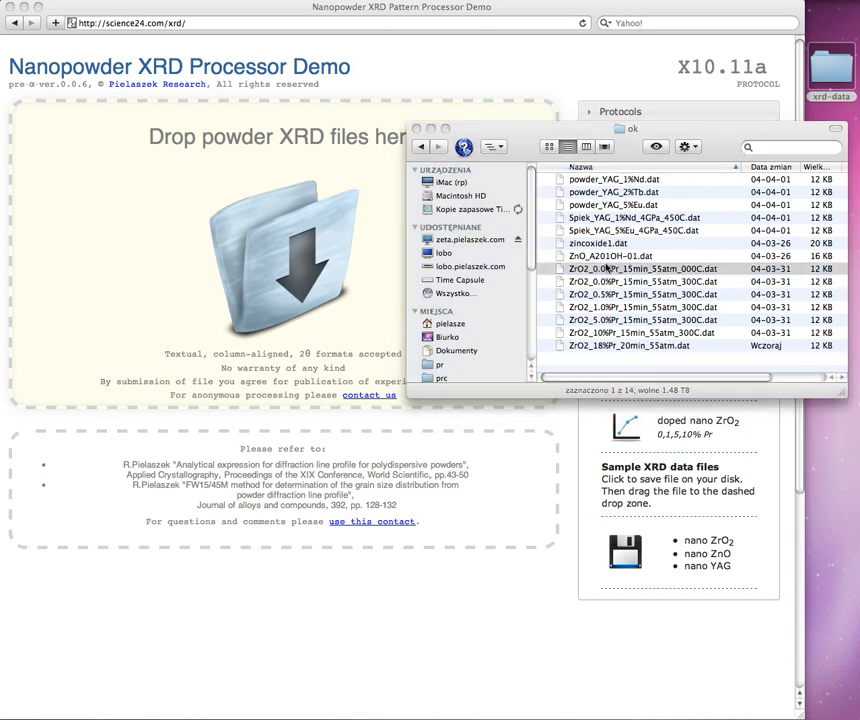
# Preview the ZrO2_0.0%Pr_15min_55atm_000C.dat contents, then return to the file list
pyautogui.doubleClick(644, 268)
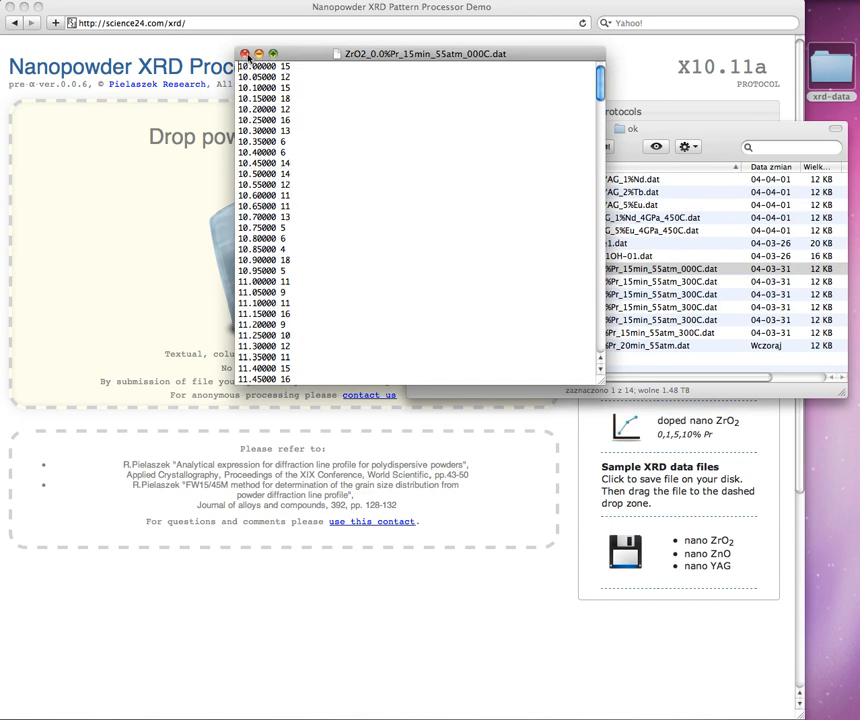
pyautogui.click(246, 53)
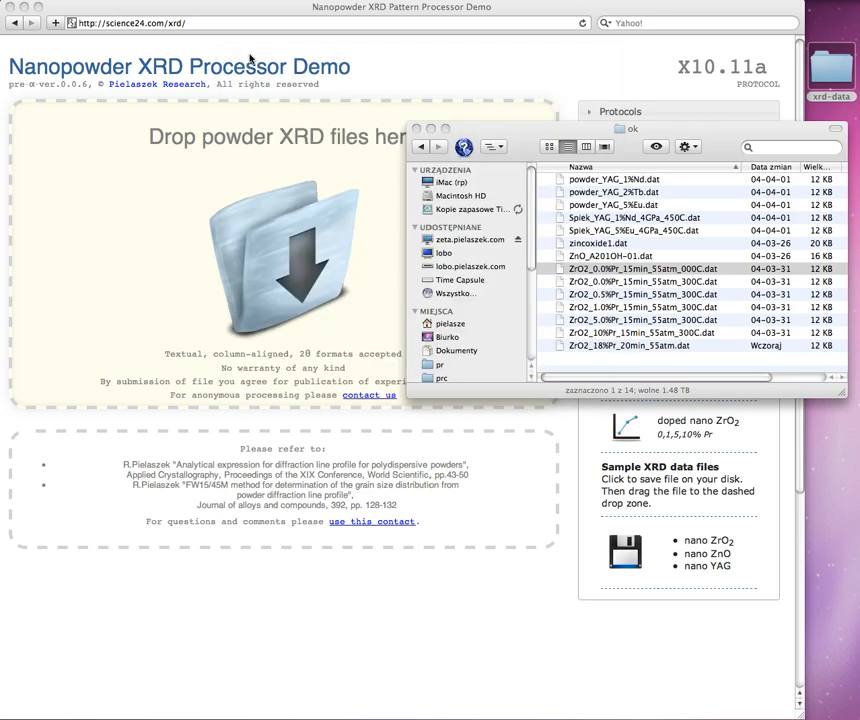
pyautogui.click(640, 268)
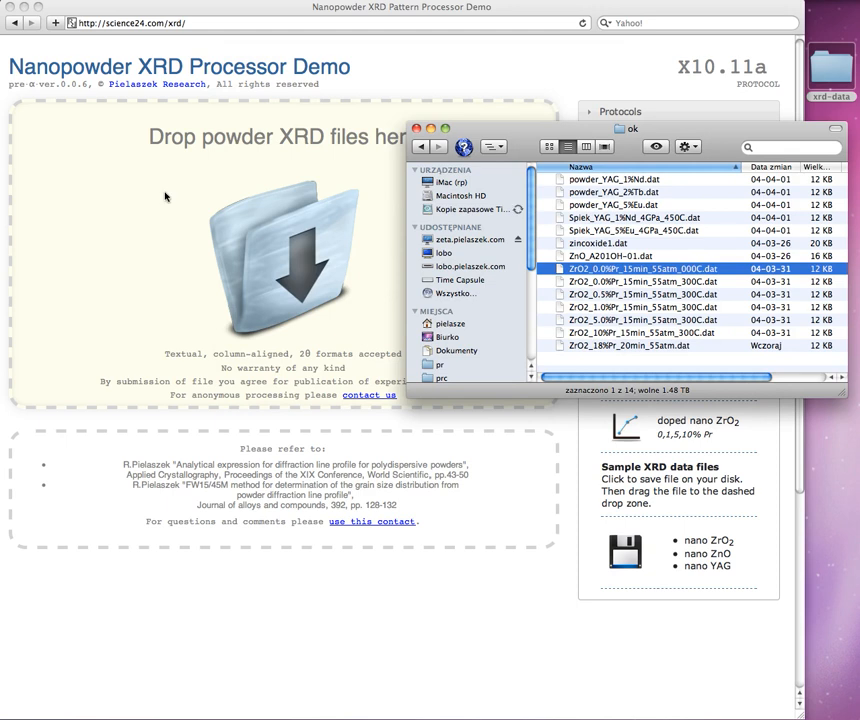
# Analyze the undoped ZrO2 file and zoom the plots to 30 nm and 45 nm
pyautogui.doubleClick(645, 268)
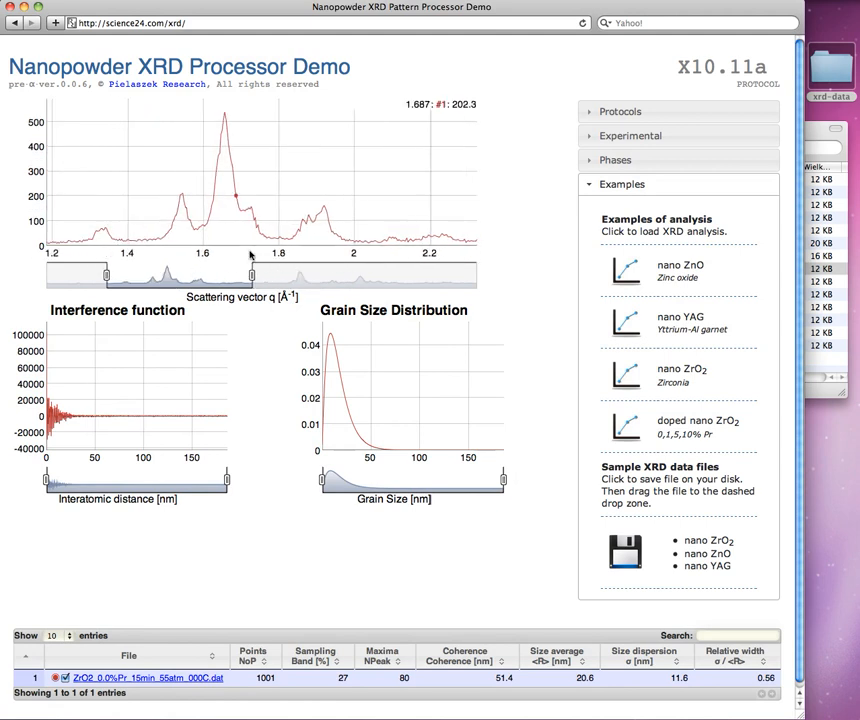
pyautogui.moveTo(105, 480); pyautogui.dragTo(225, 480)
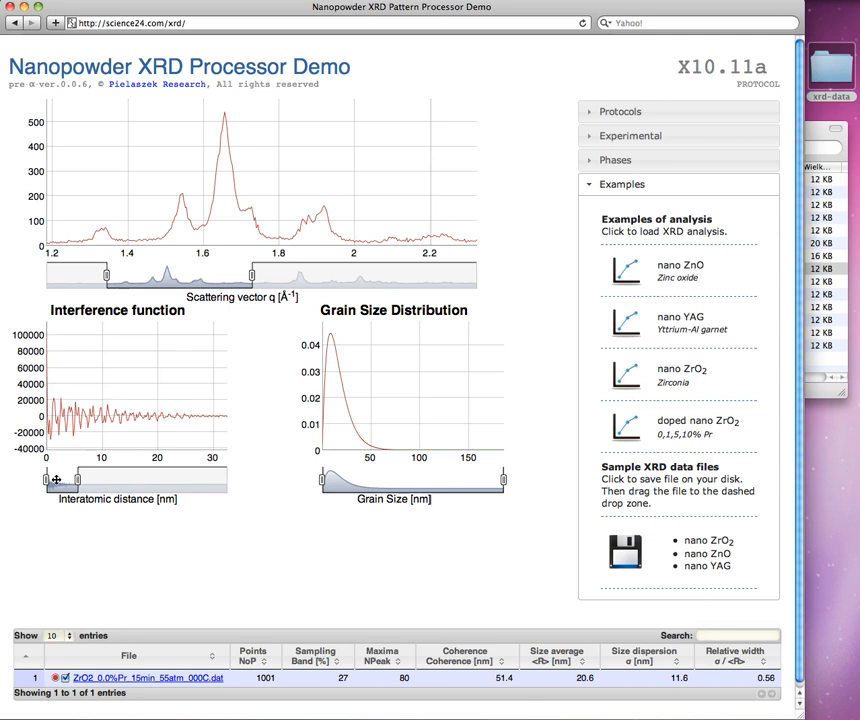
pyautogui.moveTo(45, 481); pyautogui.dragTo(78, 481)
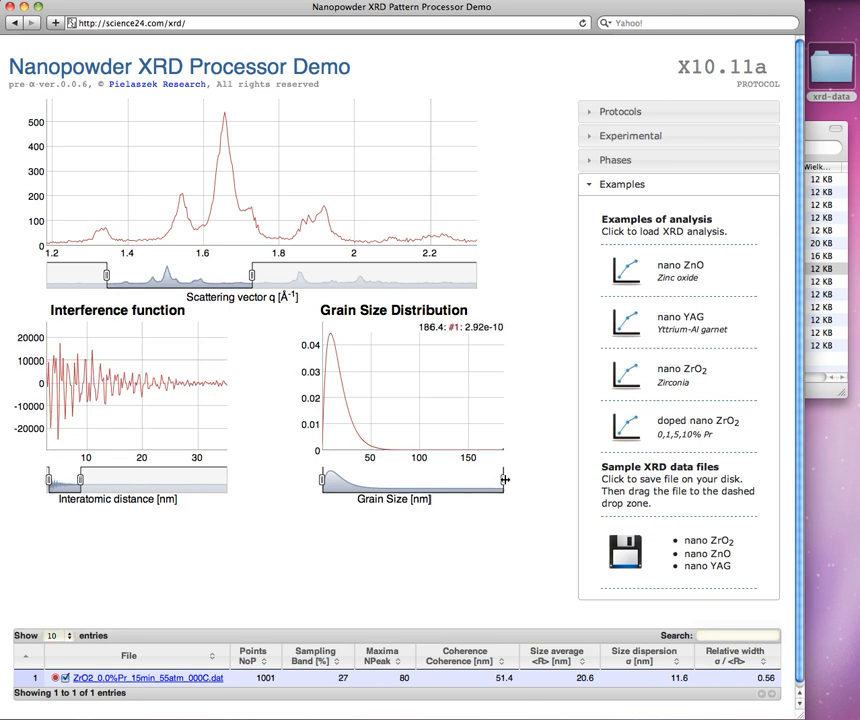
pyautogui.moveTo(505, 481); pyautogui.dragTo(368, 481)
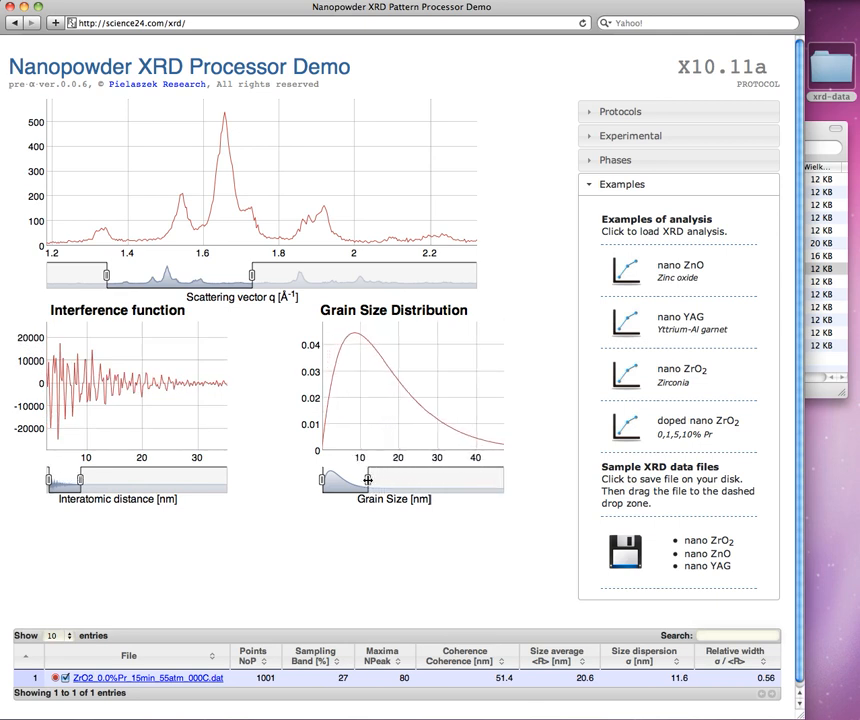
pyautogui.moveTo(252, 178)
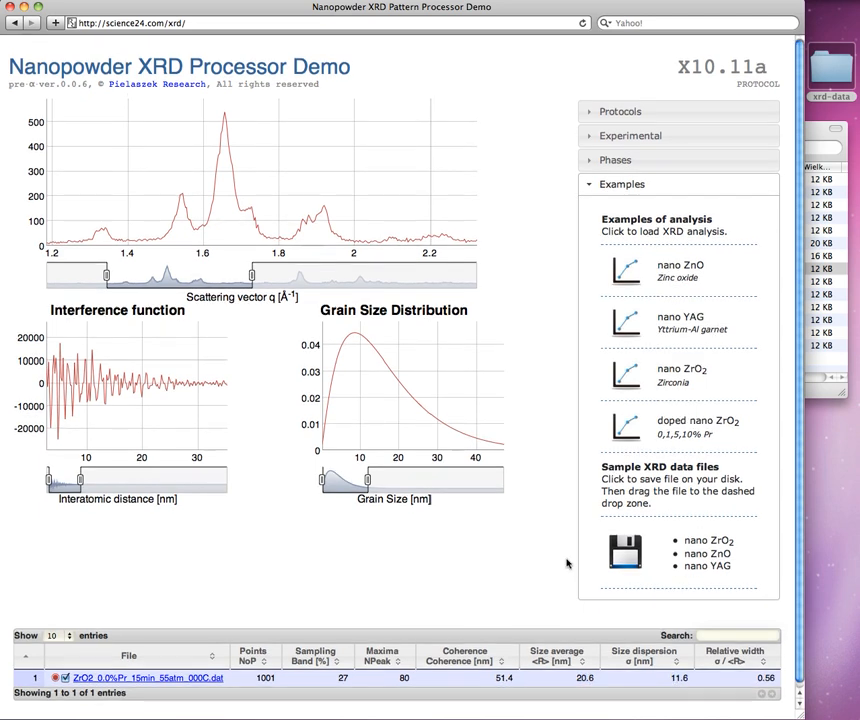
# Scroll Finder to reach the remaining ZrO2 data files for adding to the analysis
pyautogui.click(831, 55)
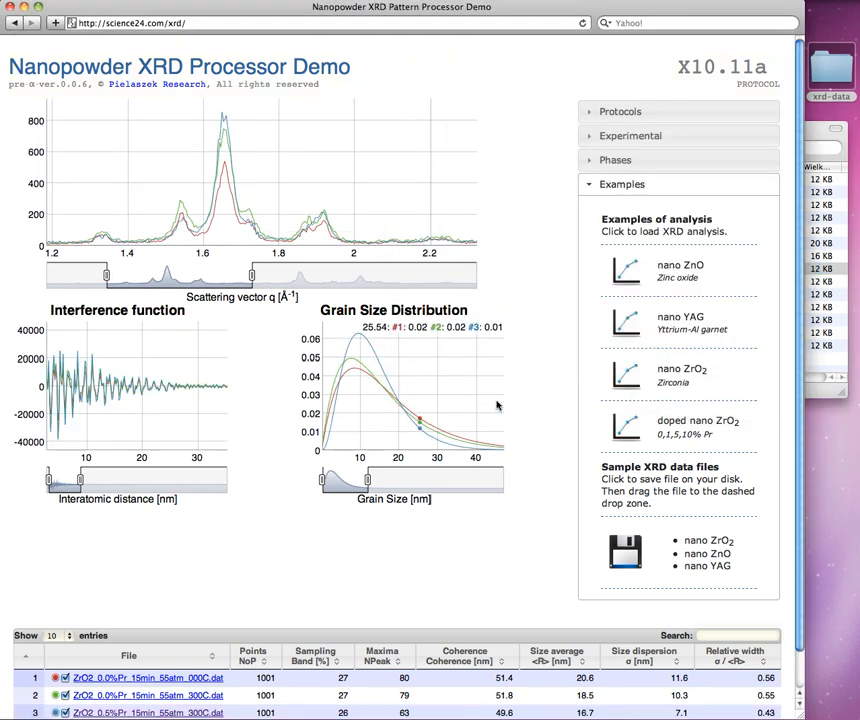
pyautogui.scroll(-3)
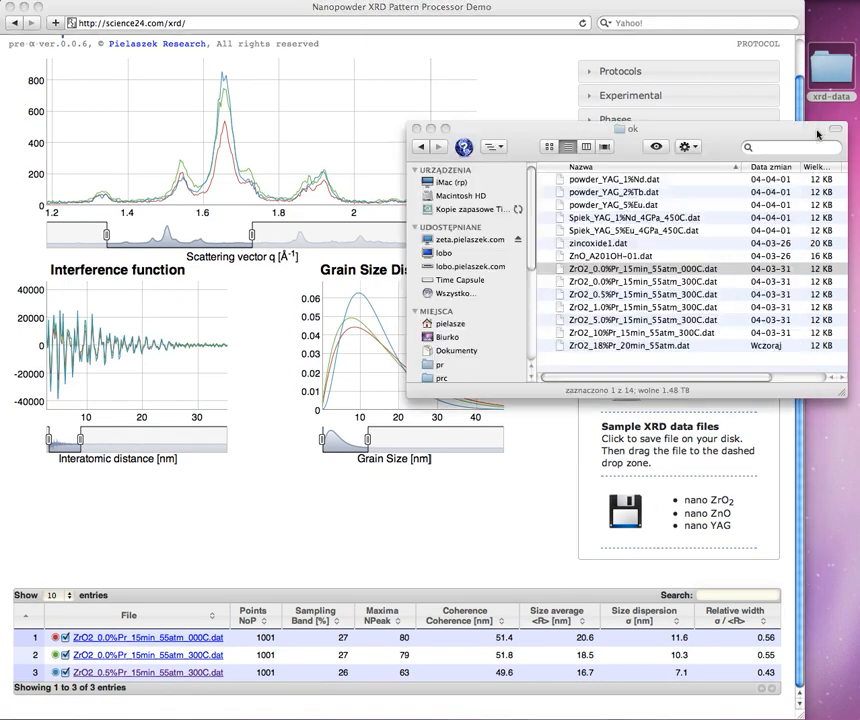
pyautogui.click(640, 307)
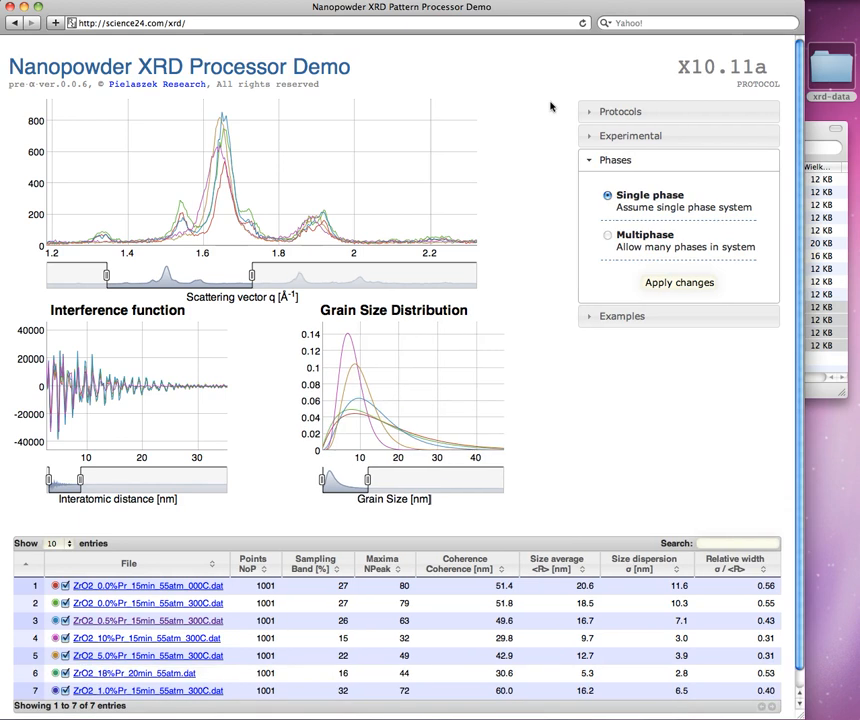
pyautogui.moveTo(406, 323)
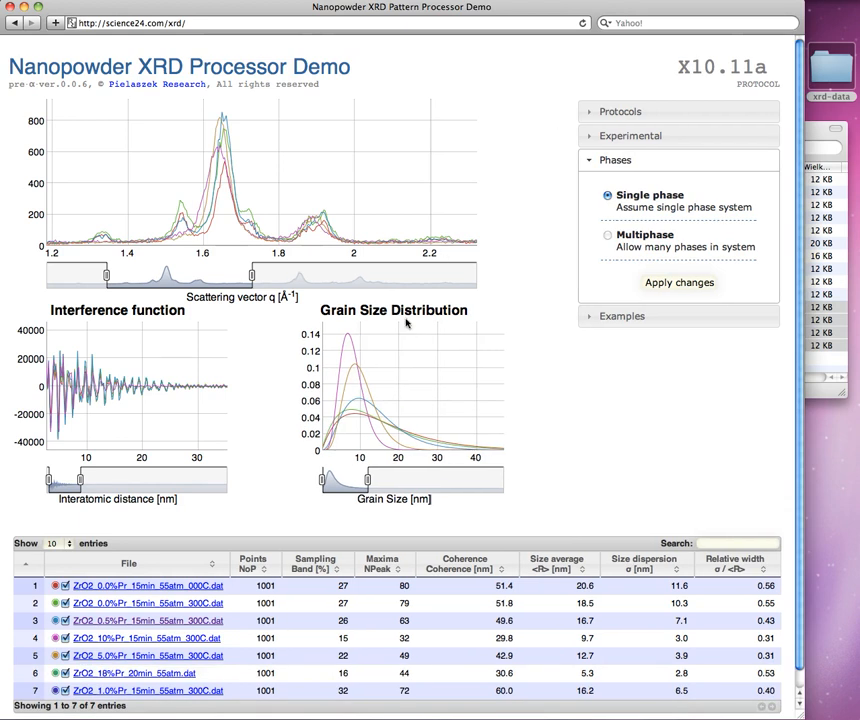
pyautogui.moveTo(545, 393)
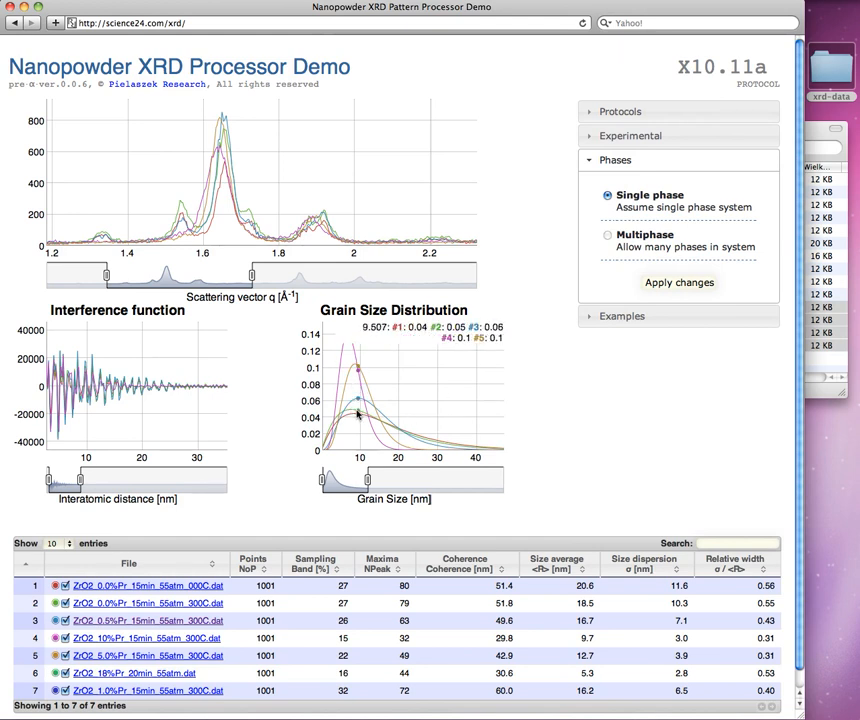
pyautogui.moveTo(435, 384)
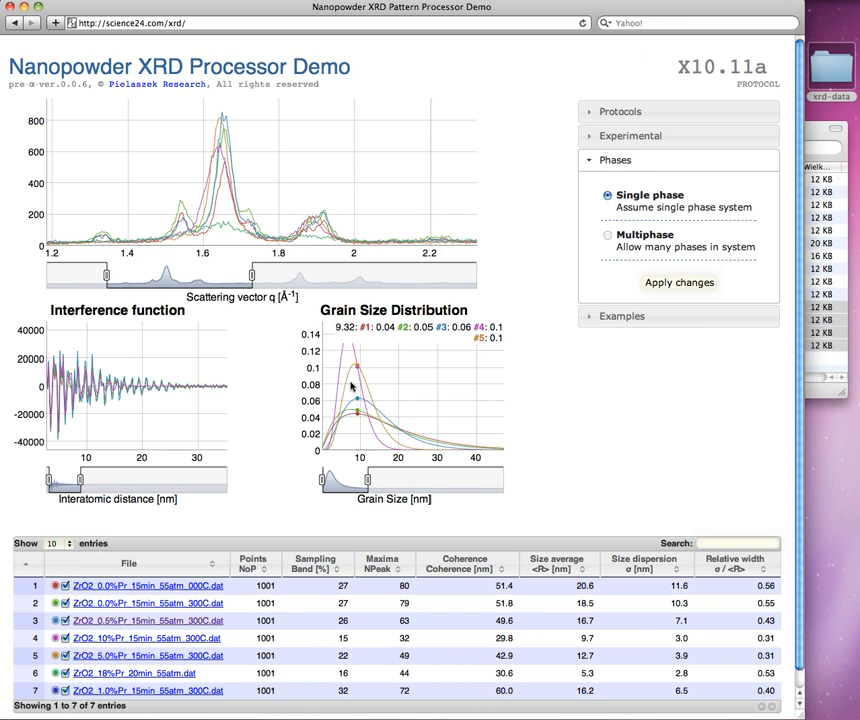
pyautogui.moveTo(348, 387)
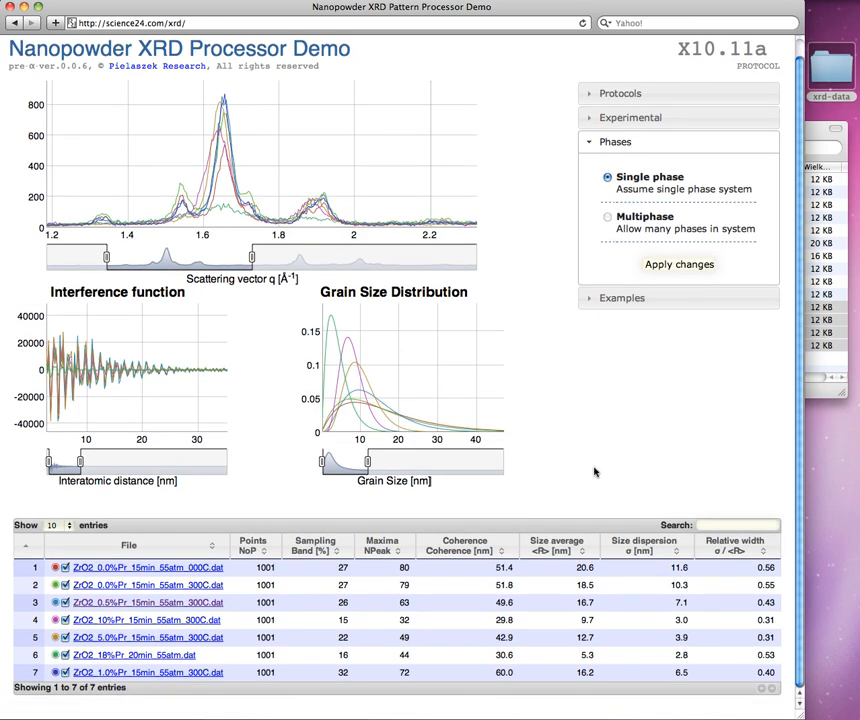
pyautogui.moveTo(563, 546)
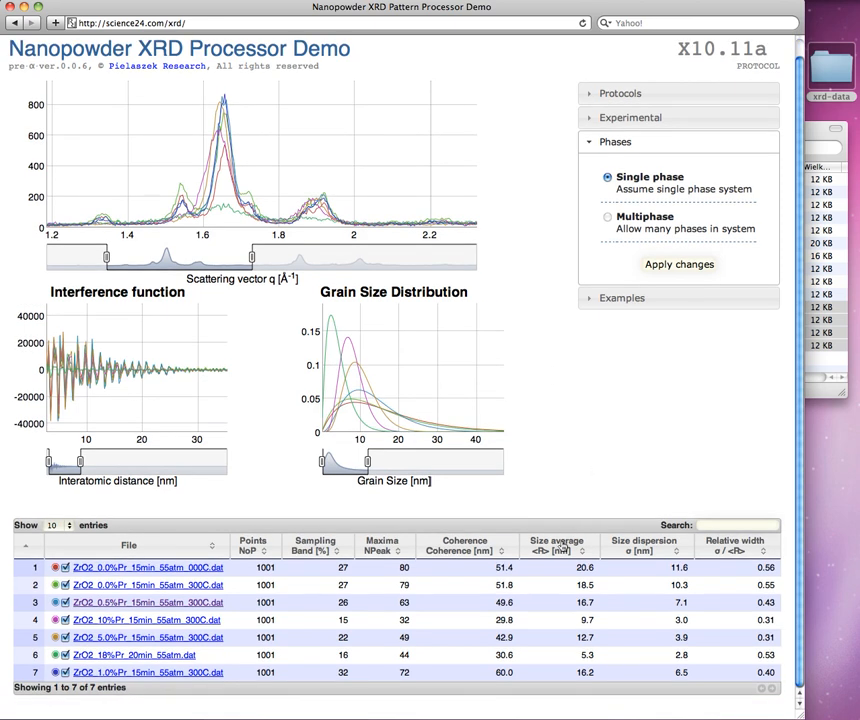
# Sort the seven ZrO2 results by Size average, from 5.3 nm to 20.6 nm
pyautogui.click(555, 550)
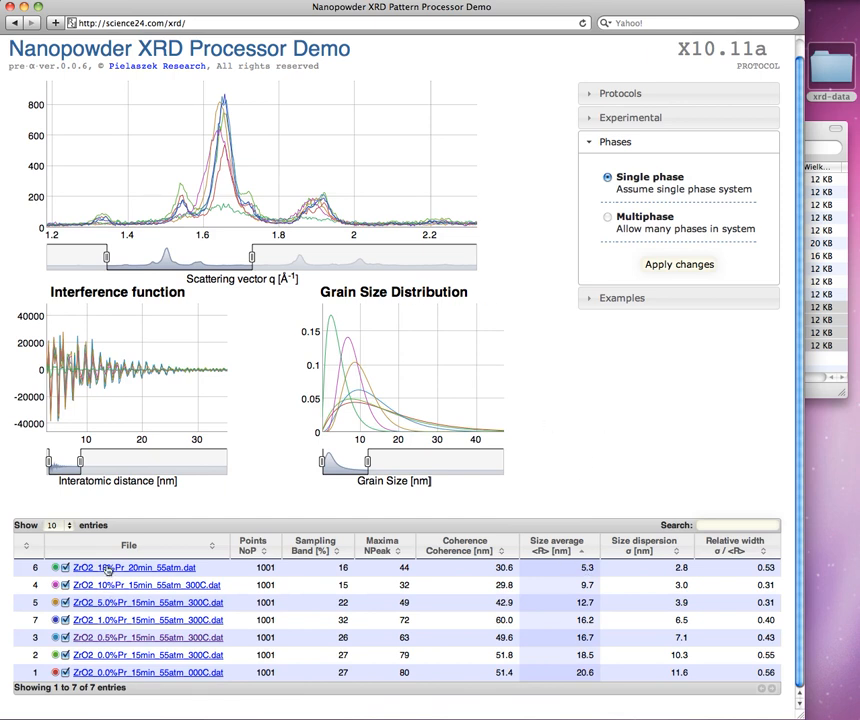
pyautogui.moveTo(118, 572)
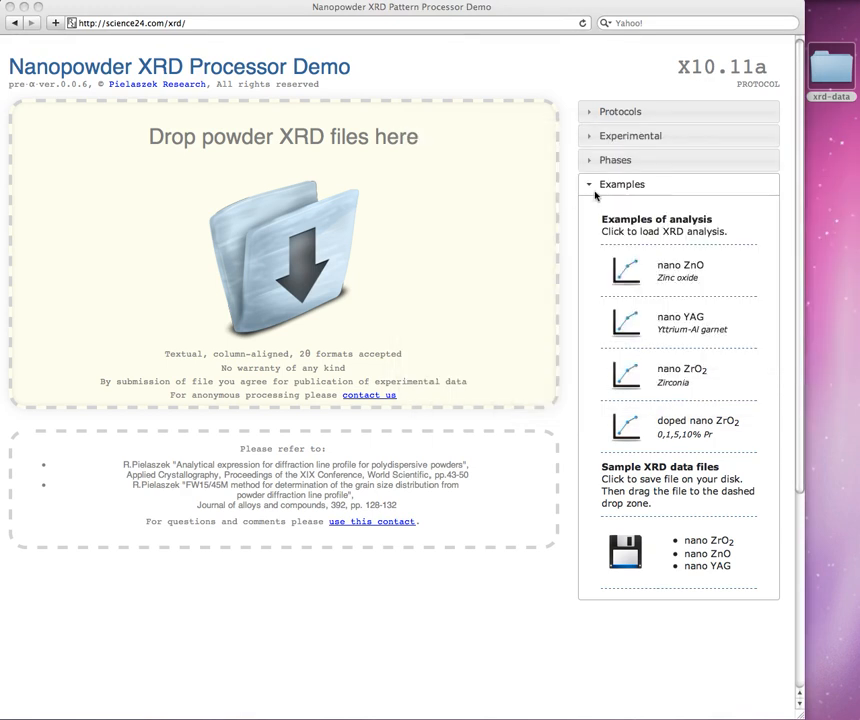
pyautogui.moveTo(680, 301)
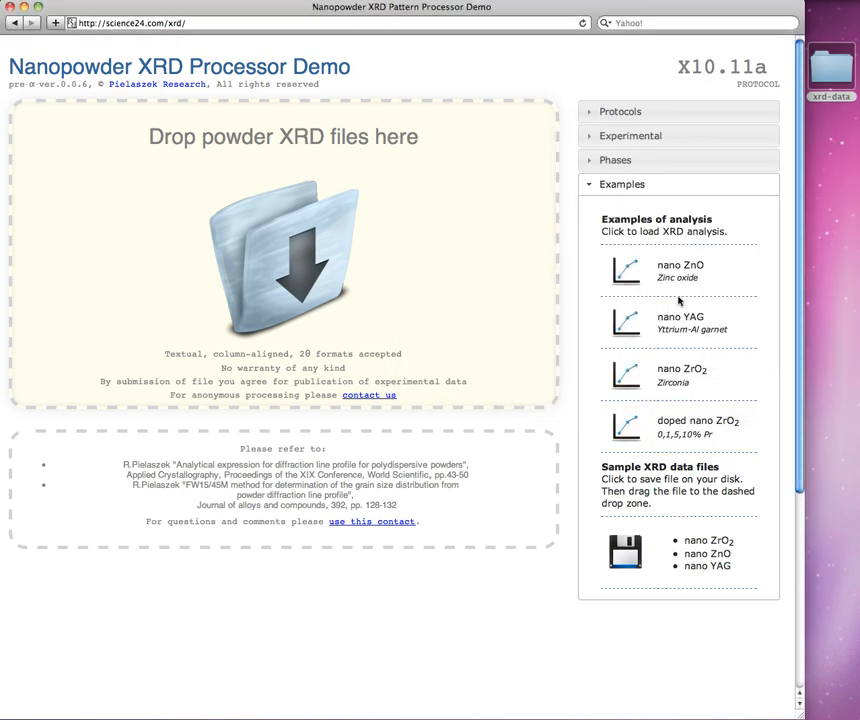
# Load the nano ZnO example, then download the nano ZrO2 sample data file
pyautogui.click(679, 271)
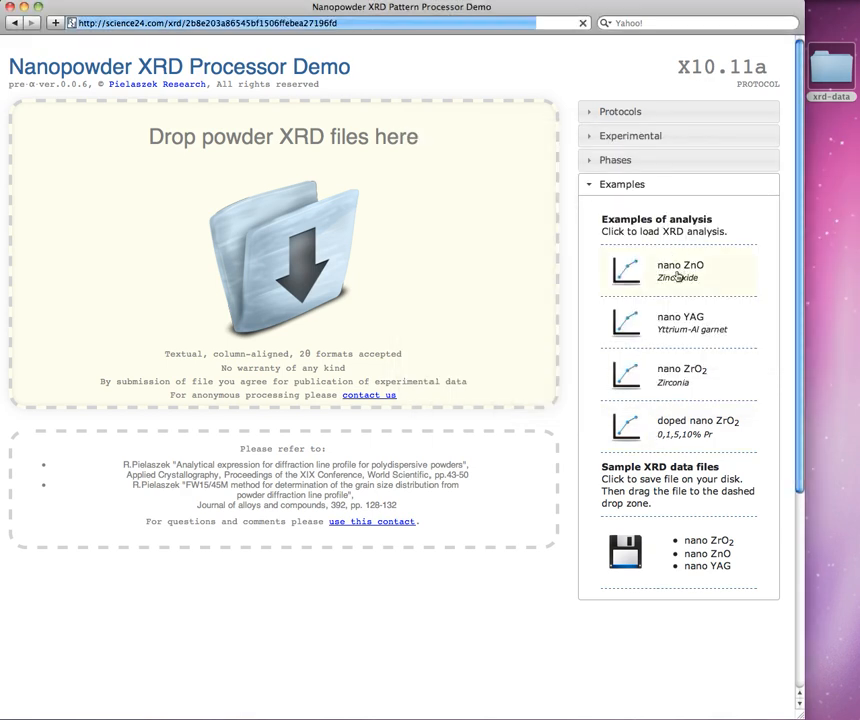
pyautogui.click(680, 271)
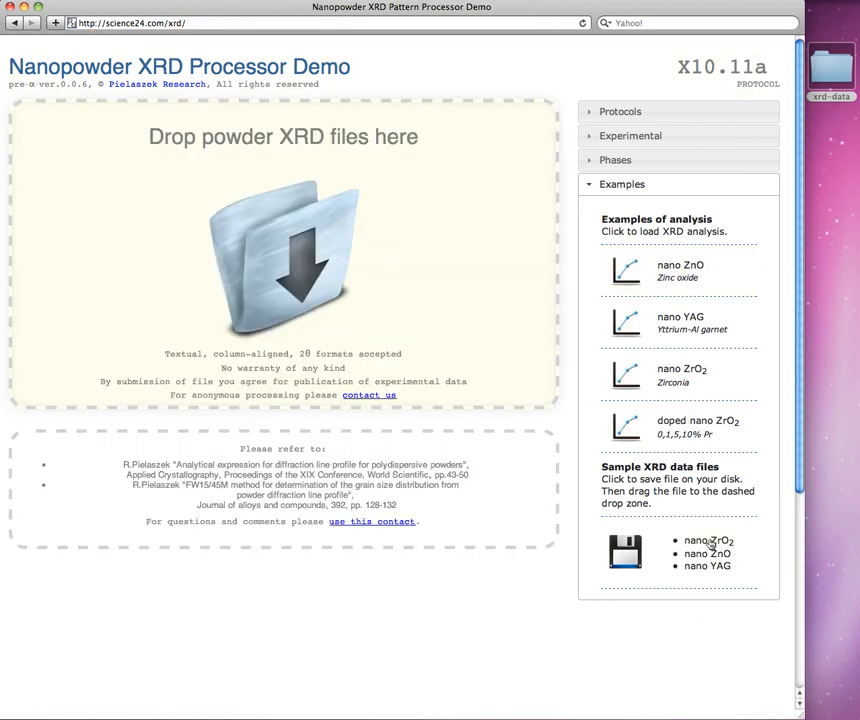
pyautogui.moveTo(710, 540)
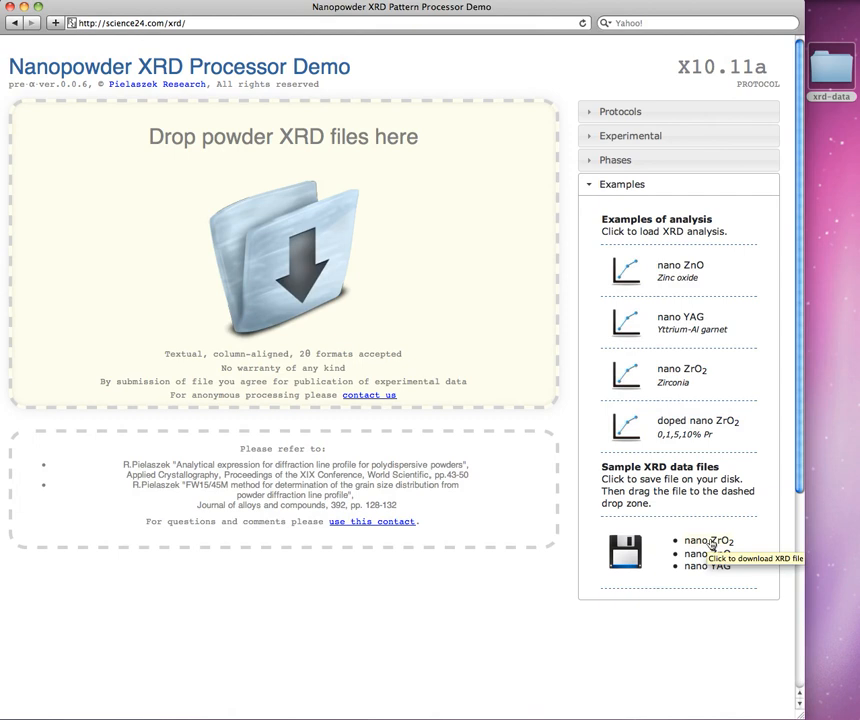
pyautogui.click(710, 541)
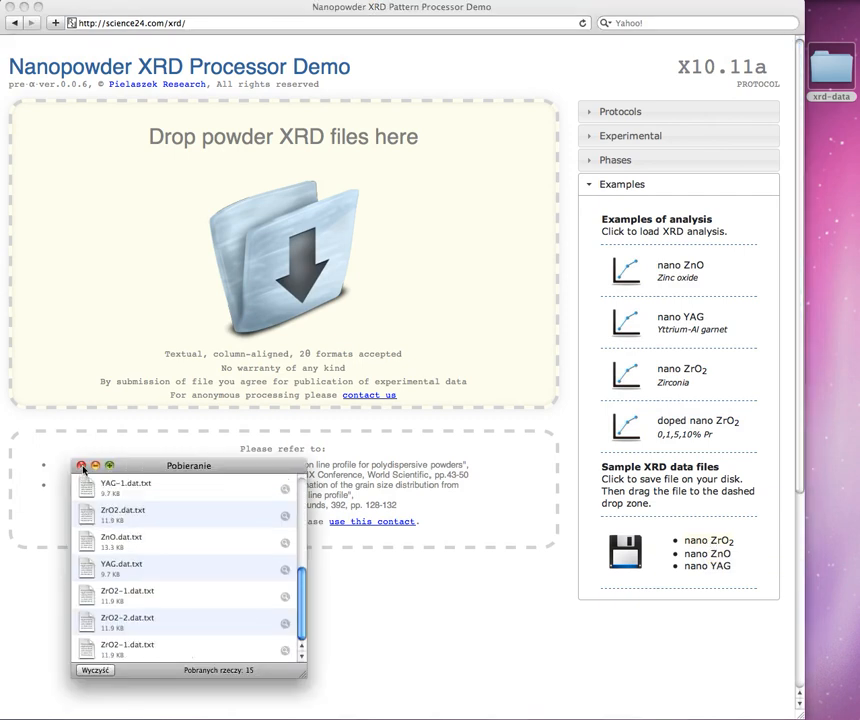
pyautogui.click(82, 465)
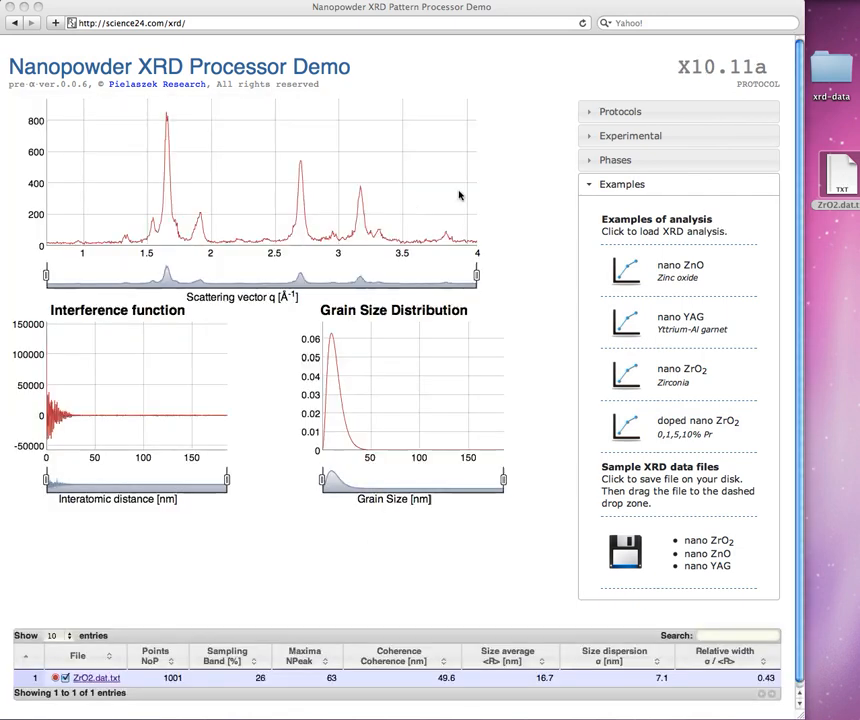
pyautogui.moveTo(433, 90)
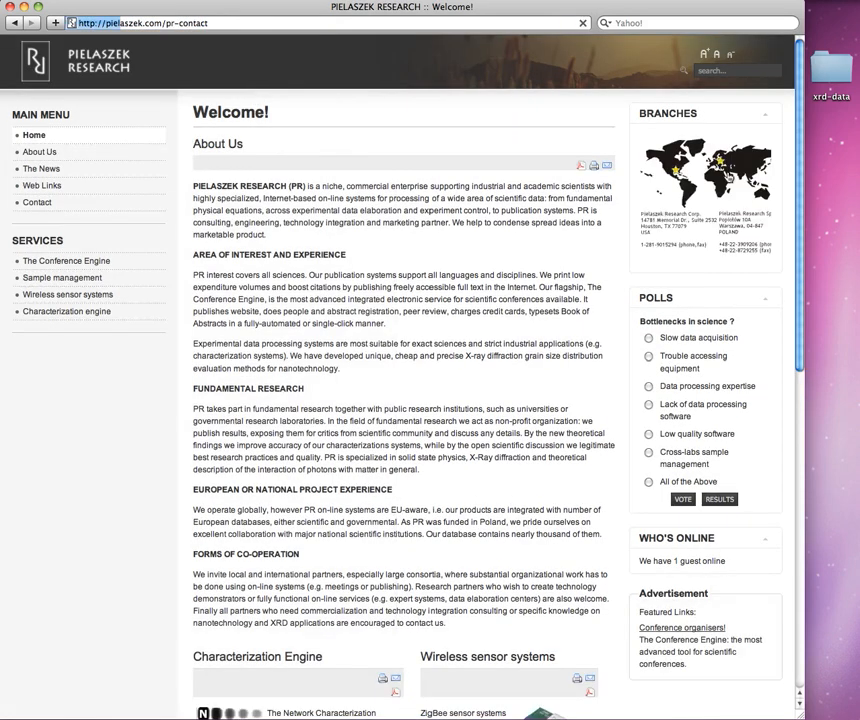
# Start an email to Pielaszek Research's enquiry address from the Contact page
pyautogui.click(37, 202)
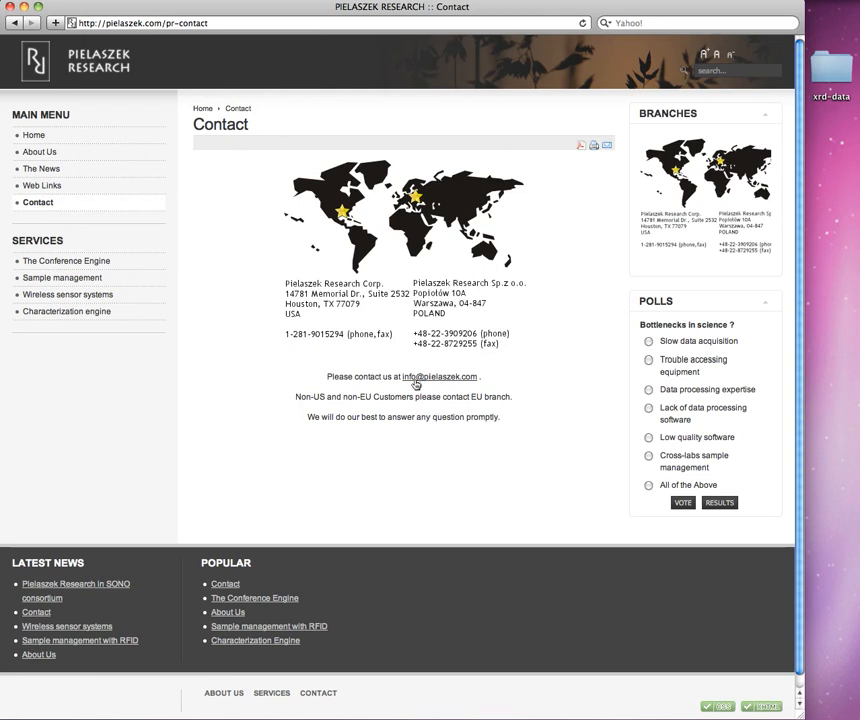